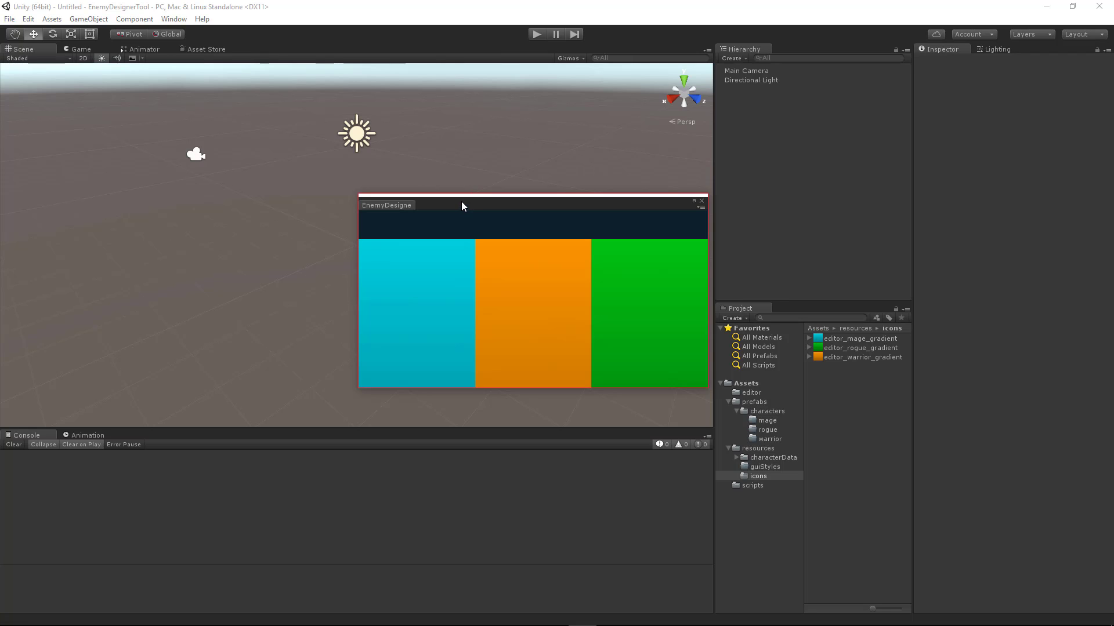
mouse_move(459, 214)
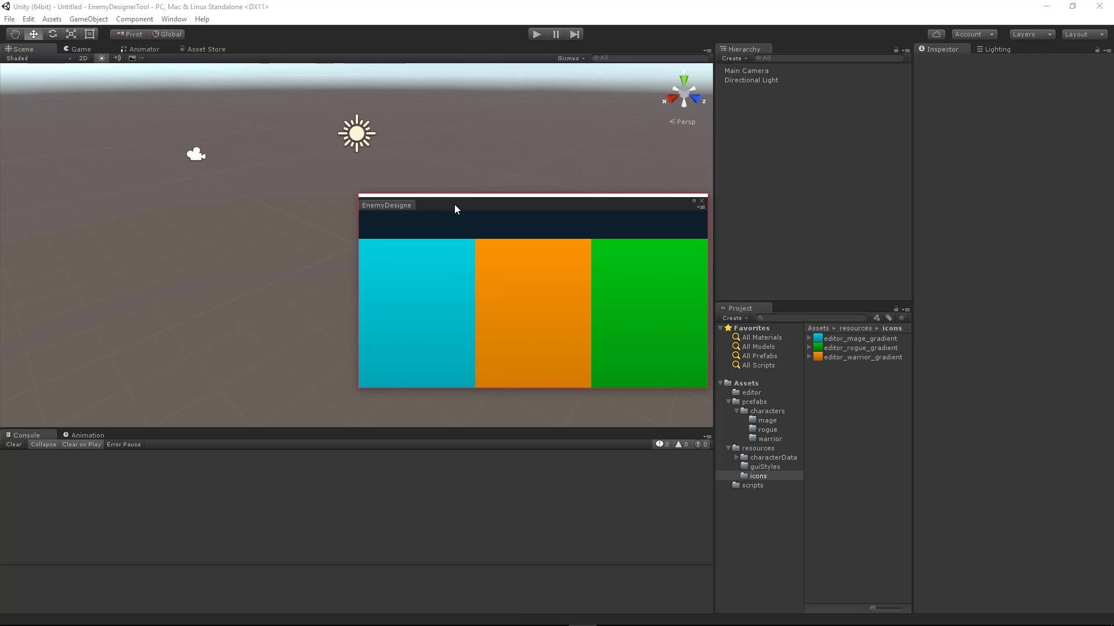
mouse_move(440, 206)
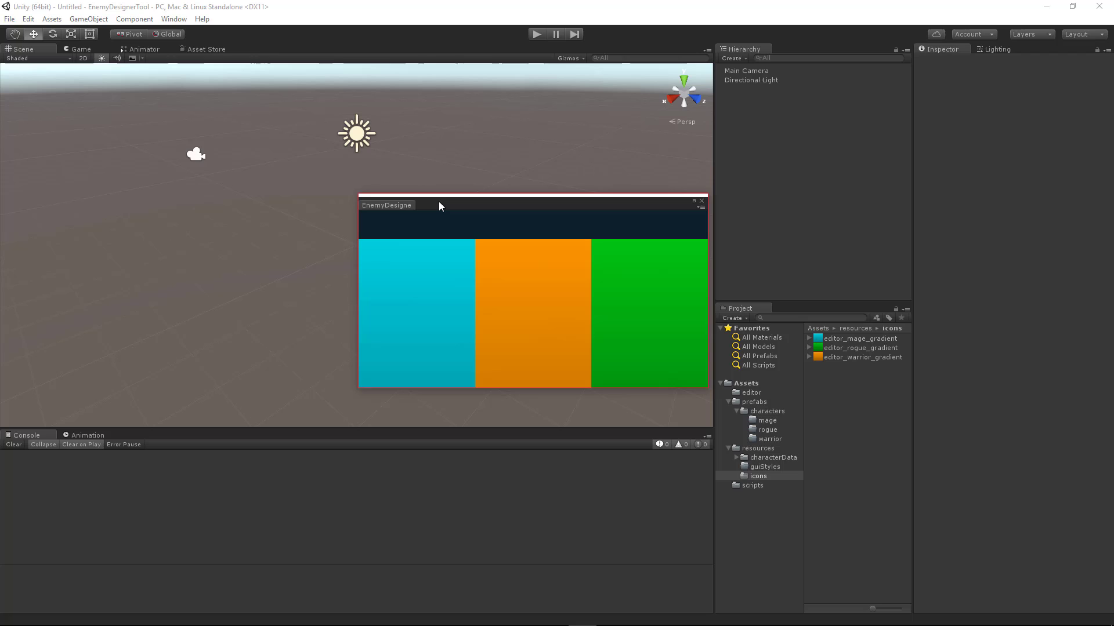
mouse_move(435, 194)
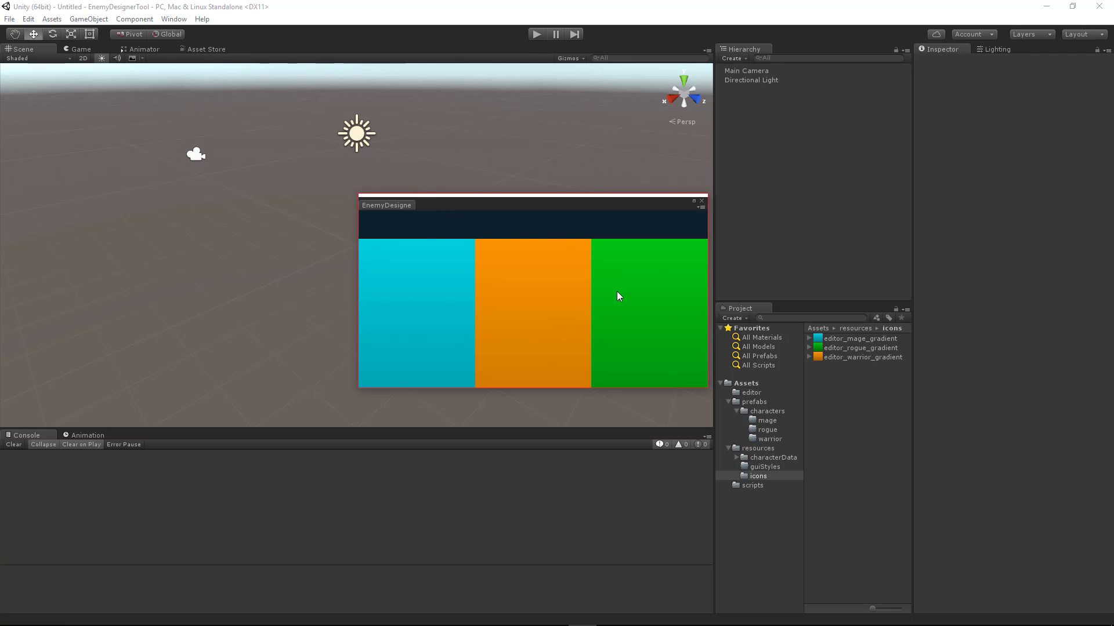
mouse_move(468, 239)
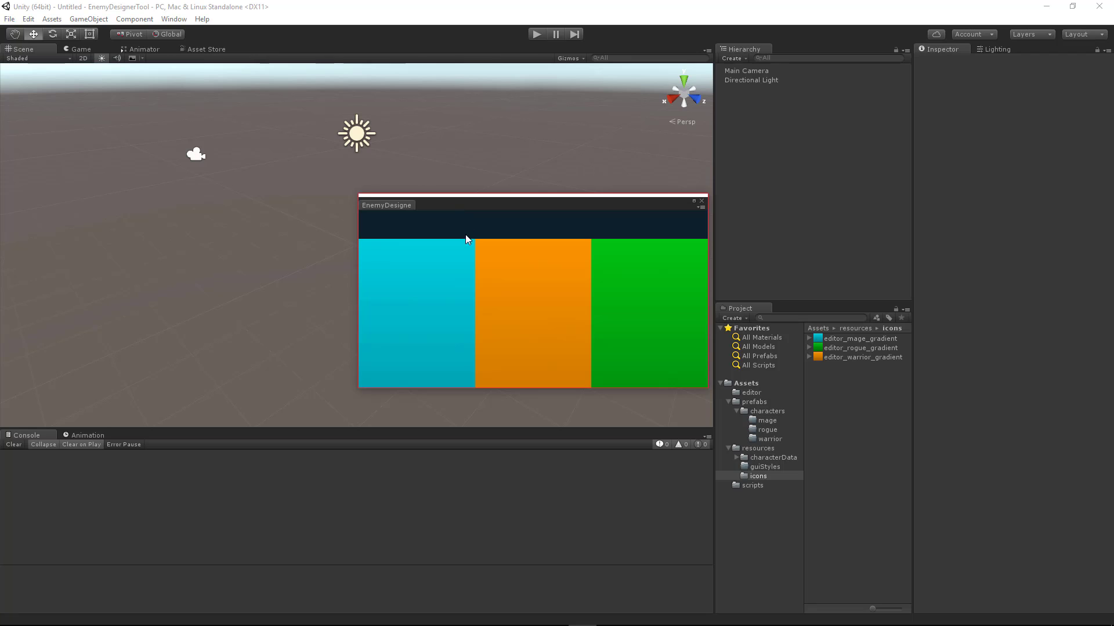
mouse_move(434, 234)
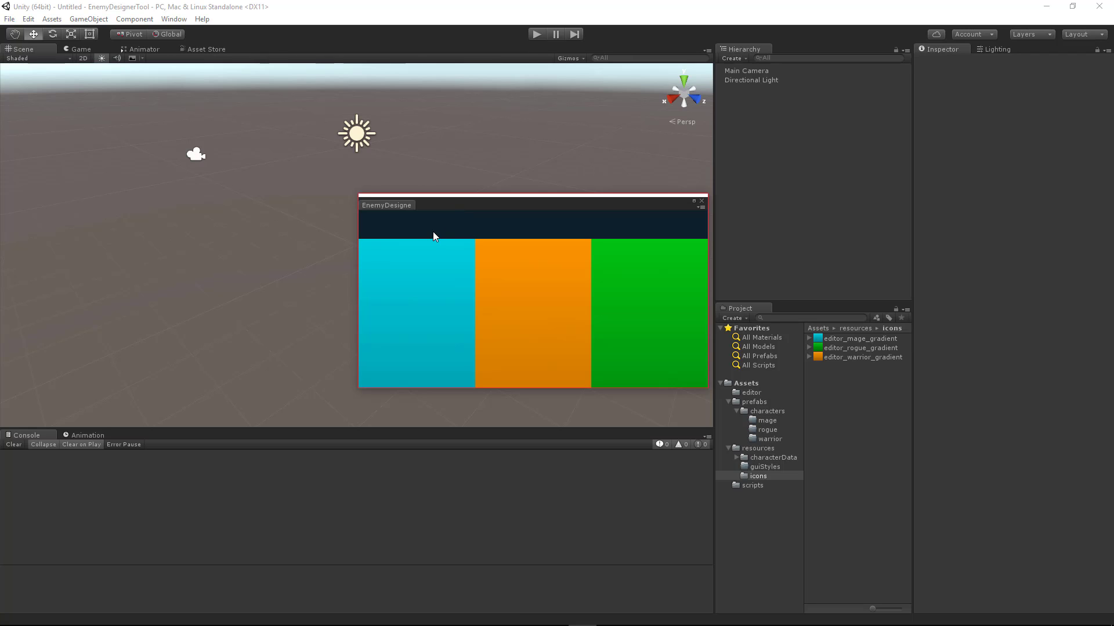
mouse_move(481, 259)
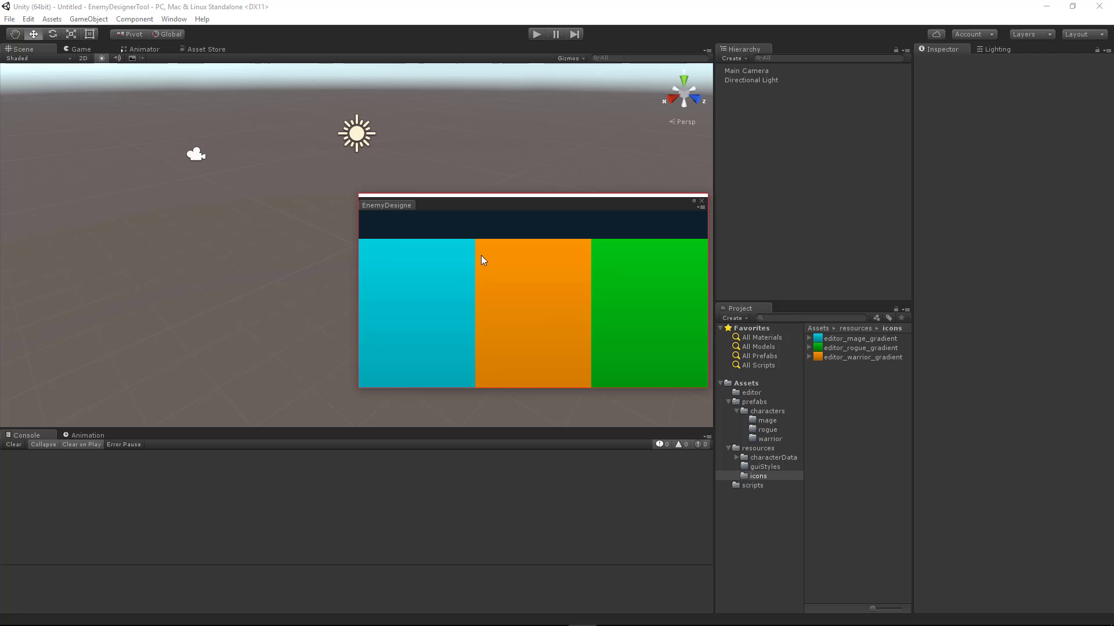
mouse_move(517, 229)
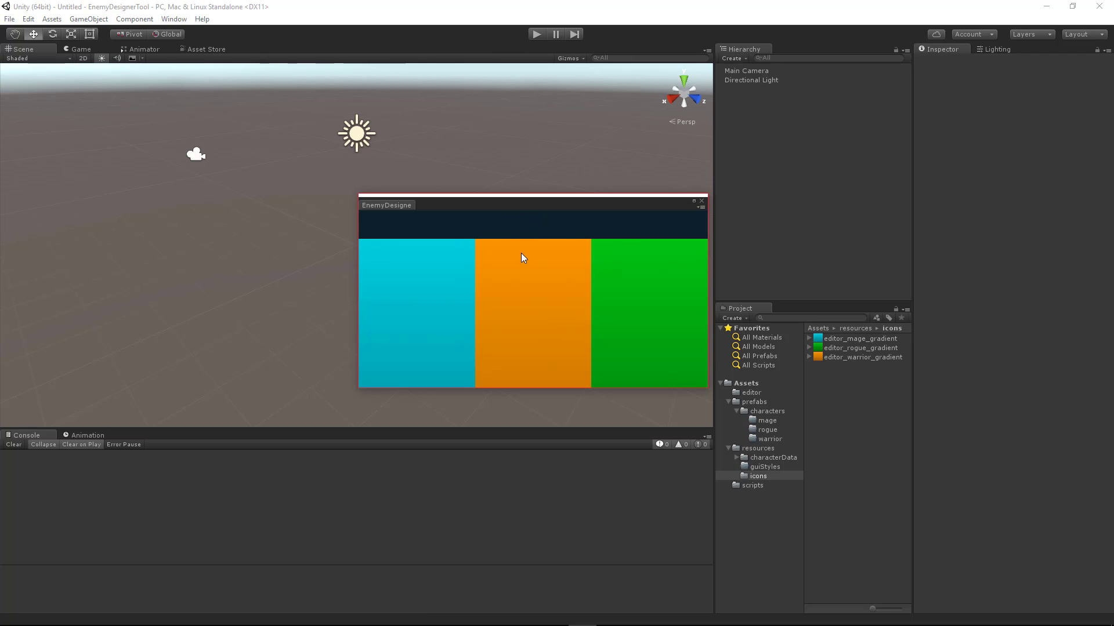
mouse_move(499, 228)
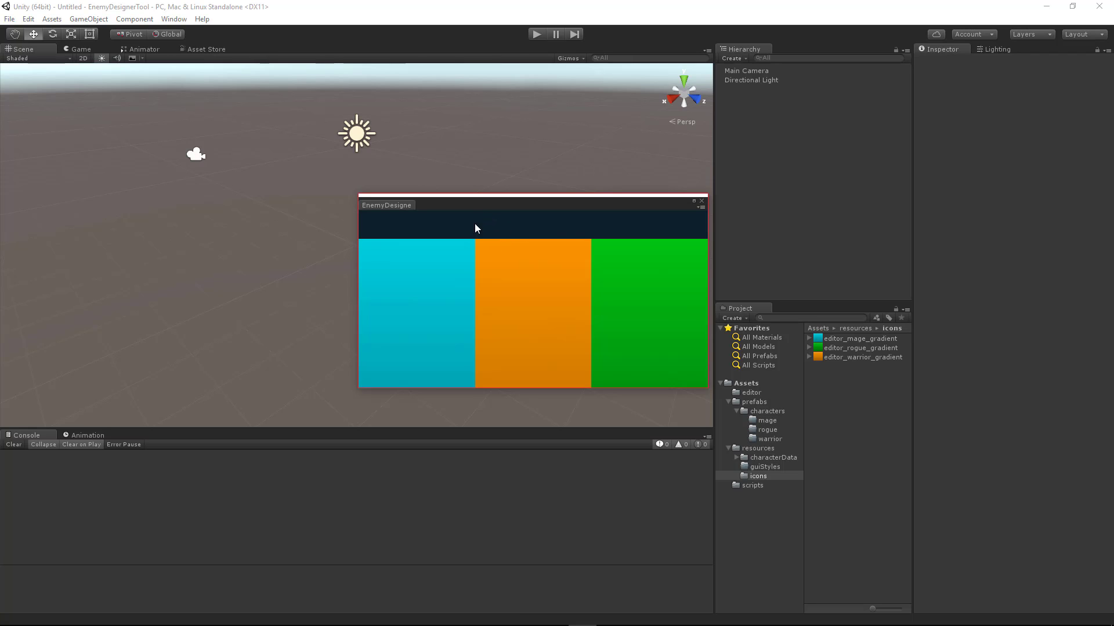
mouse_move(375, 219)
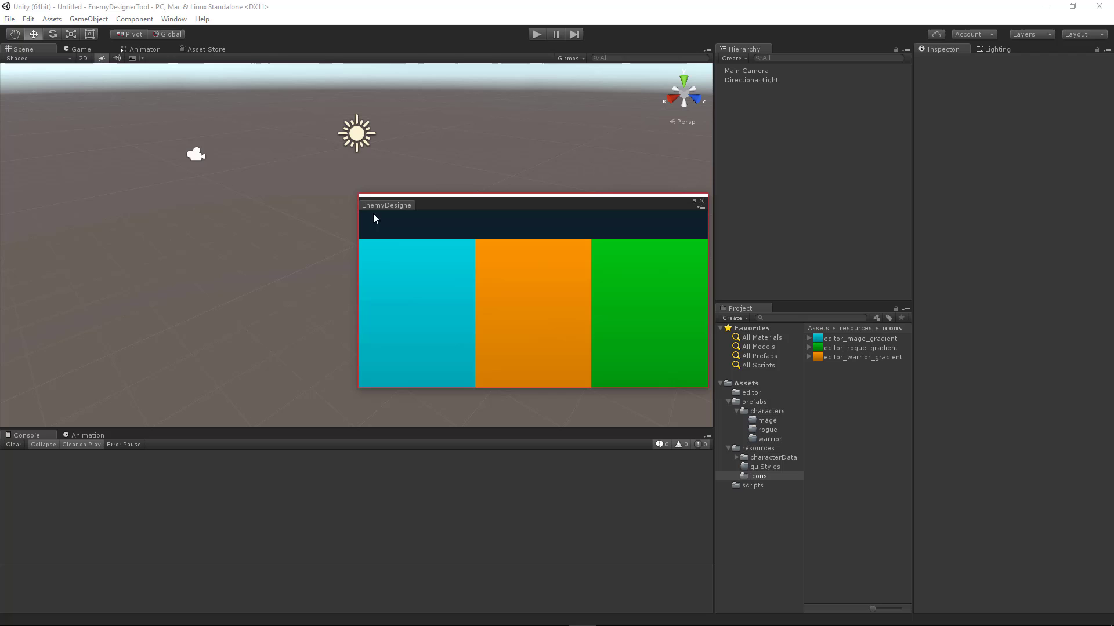
mouse_move(364, 247)
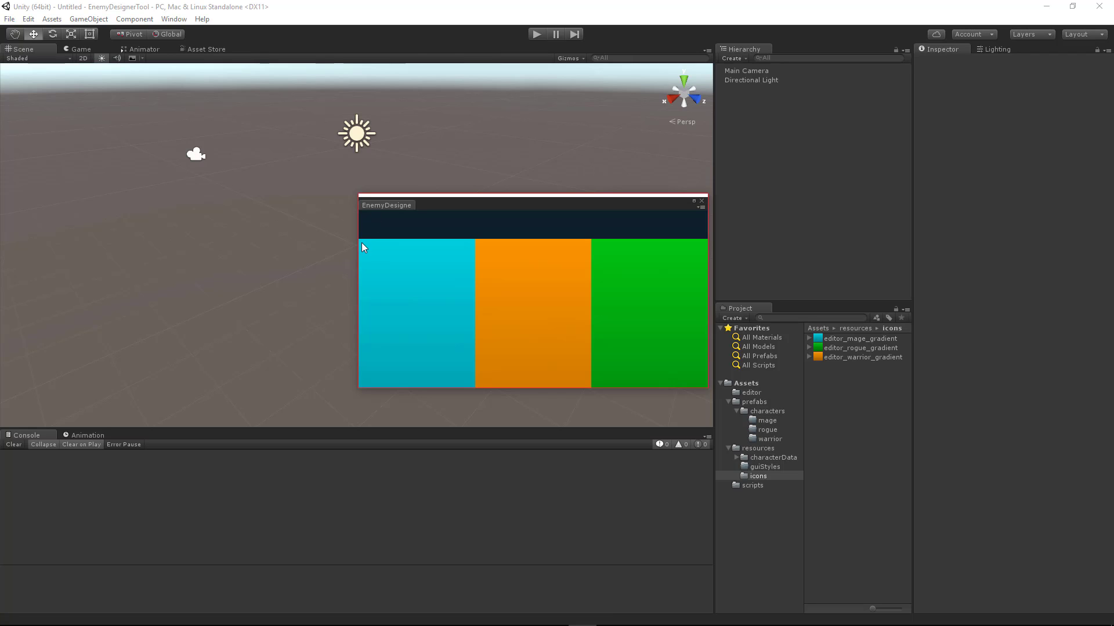
mouse_move(533, 254)
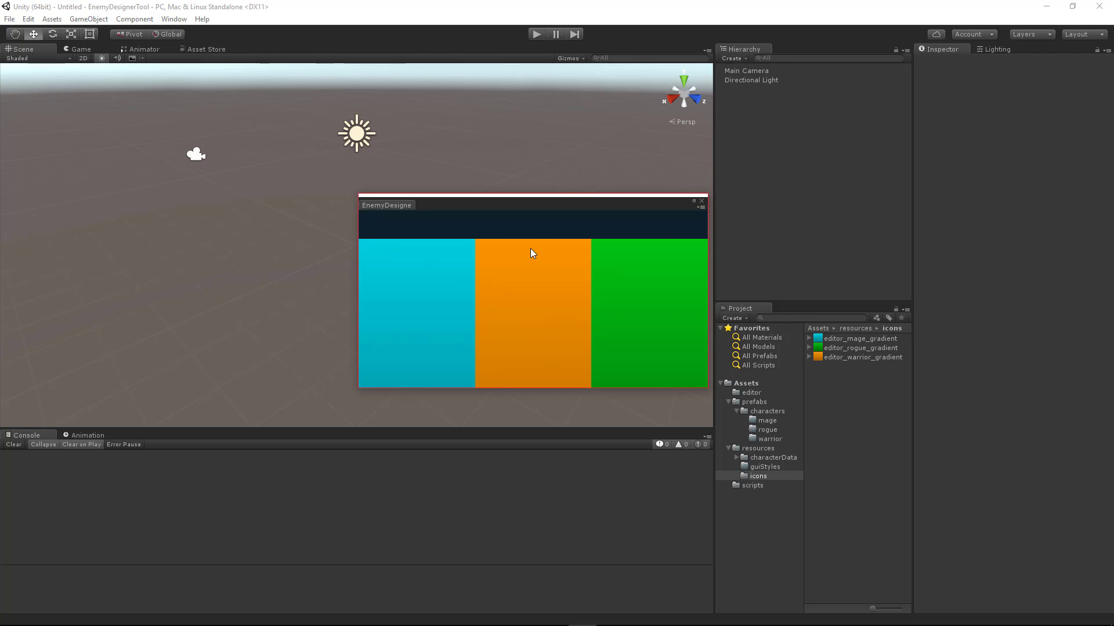
mouse_move(497, 268)
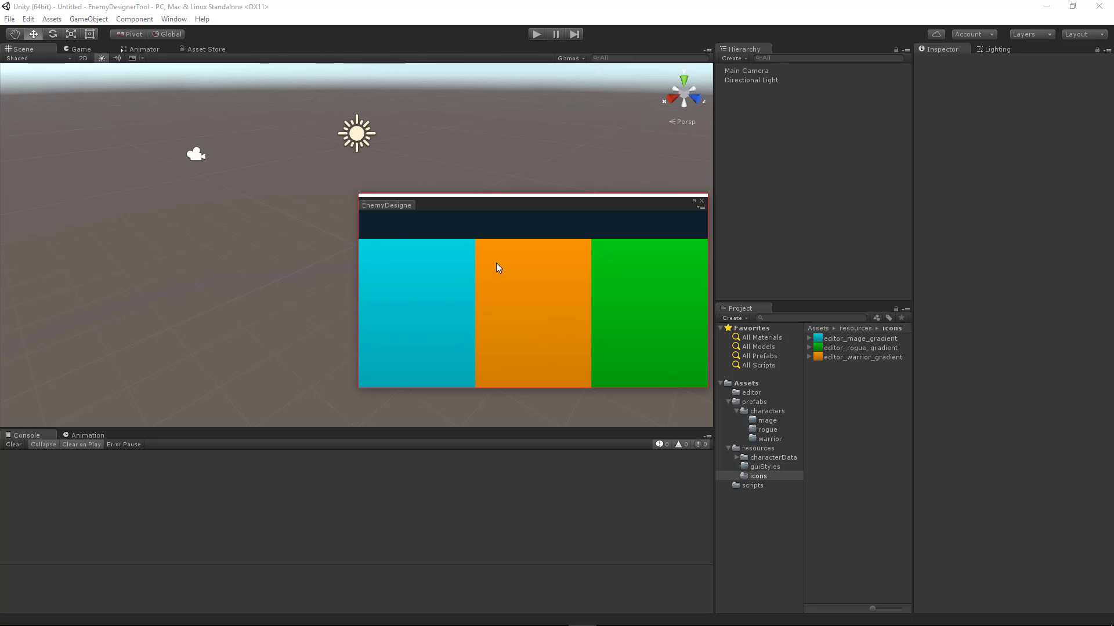
mouse_move(486, 251)
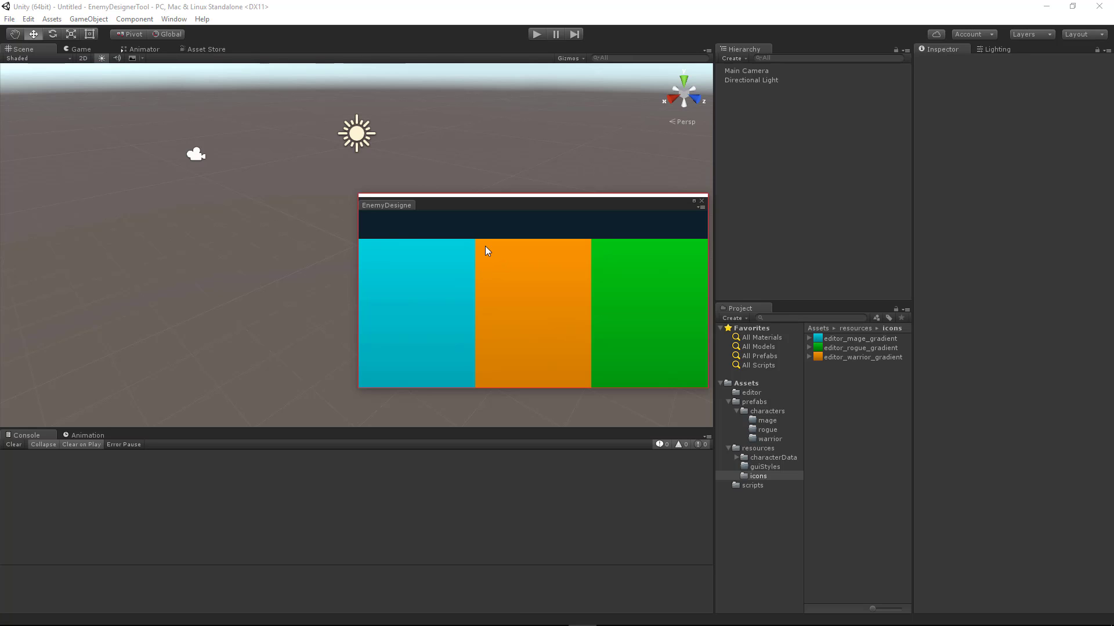
Switch to EnemyDesignerWindow.cs in Sublime Text and start a new line inside DrawHeader
key(alt+tab)
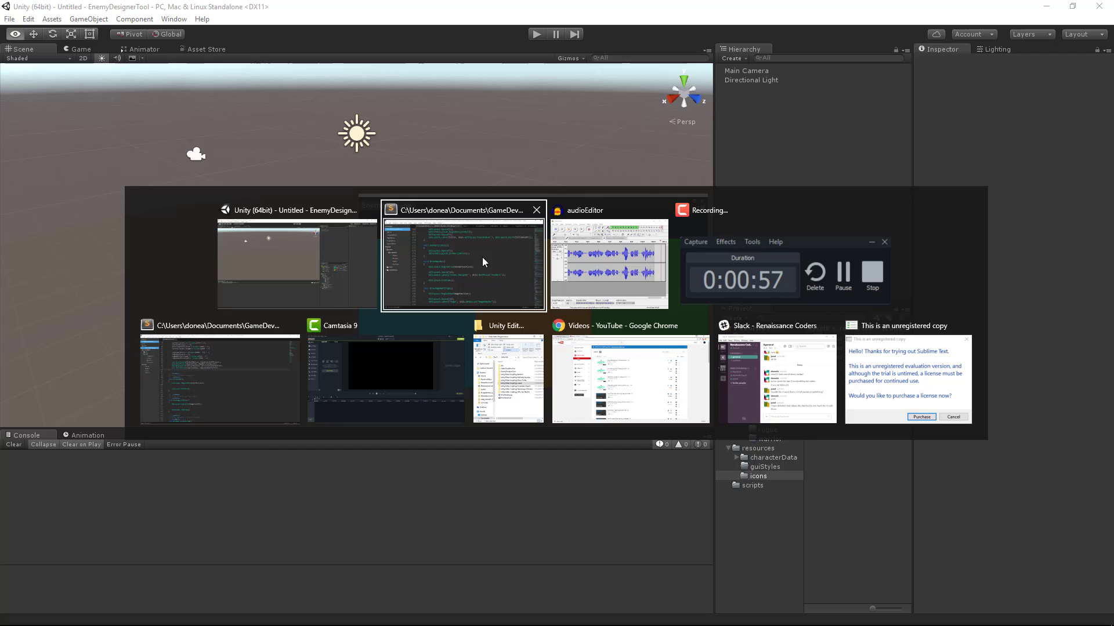
click(462, 264)
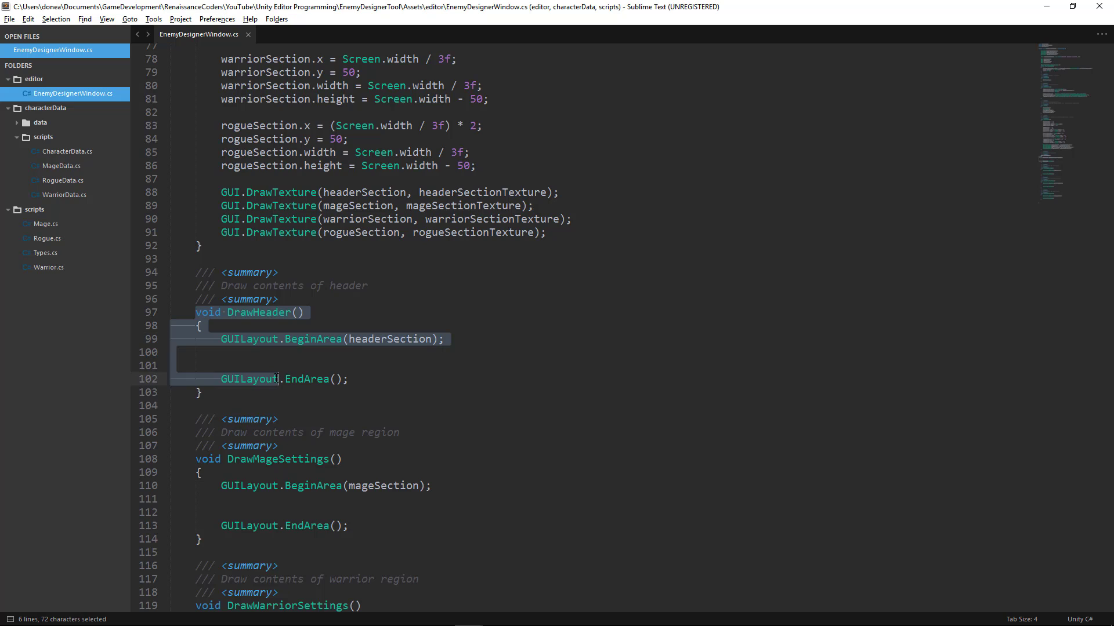
click(277, 351)
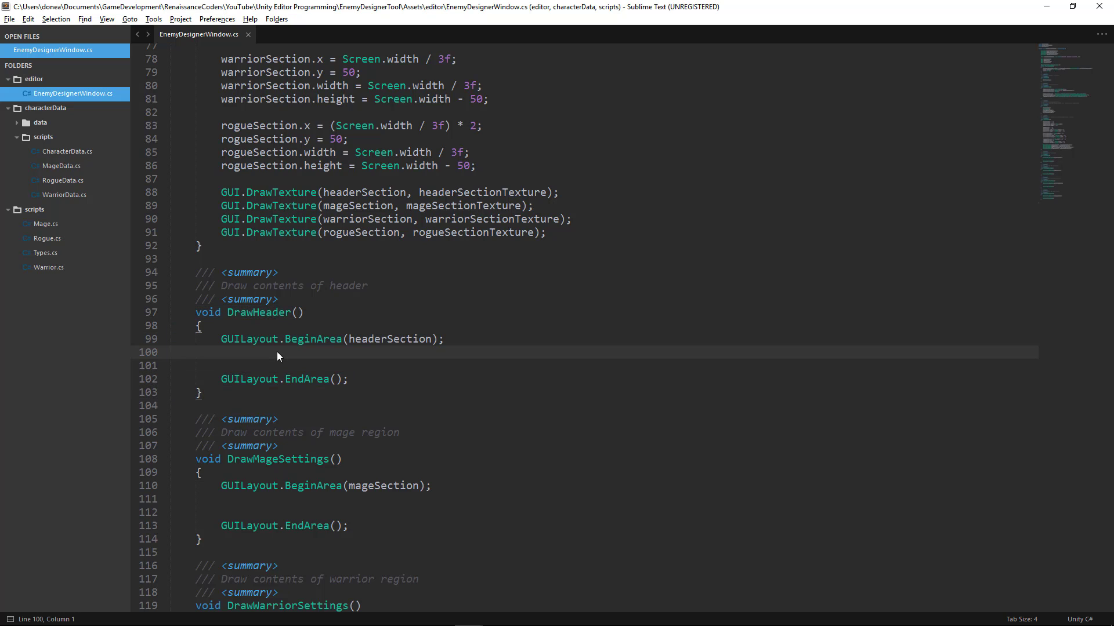
key(enter)
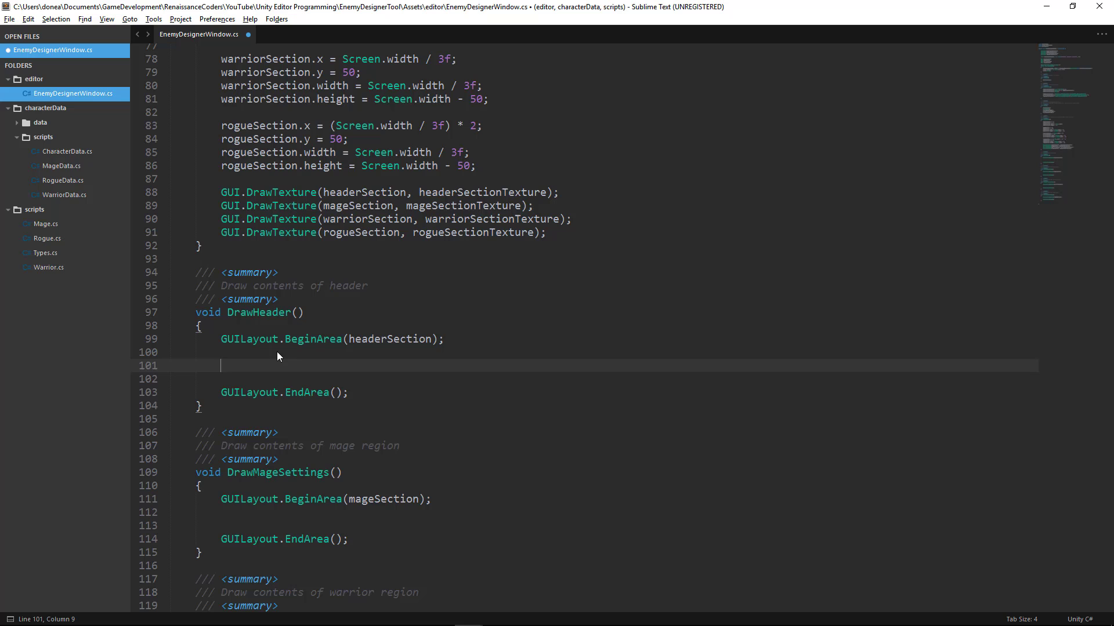
Begin a GUILayout.Label call with the title text "Enemy Designer"
text(GUILa)
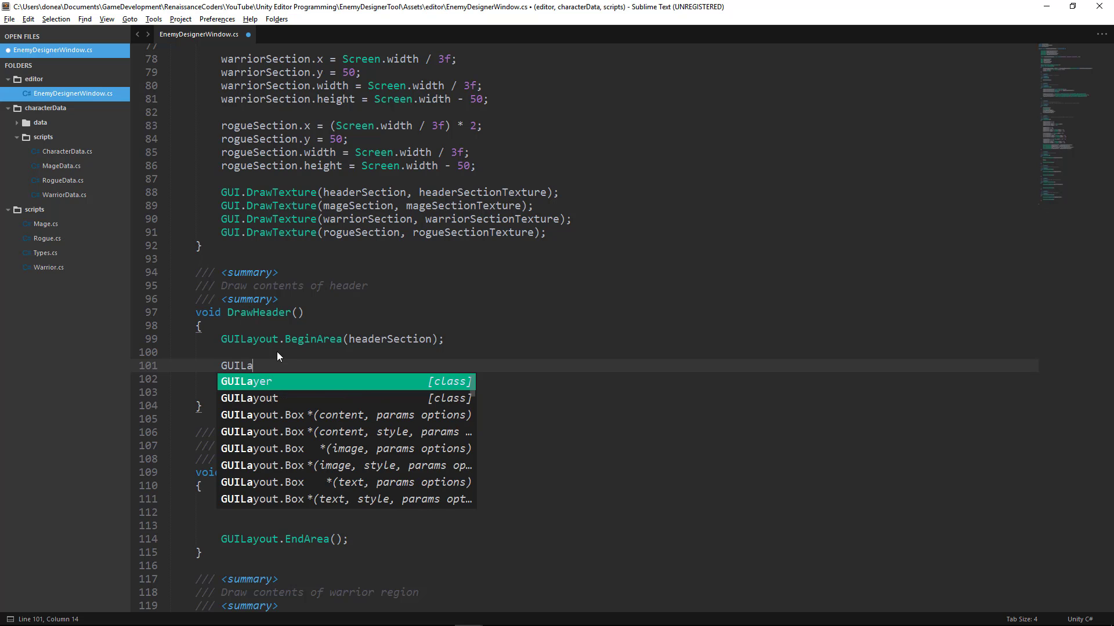
text(yout.Label)
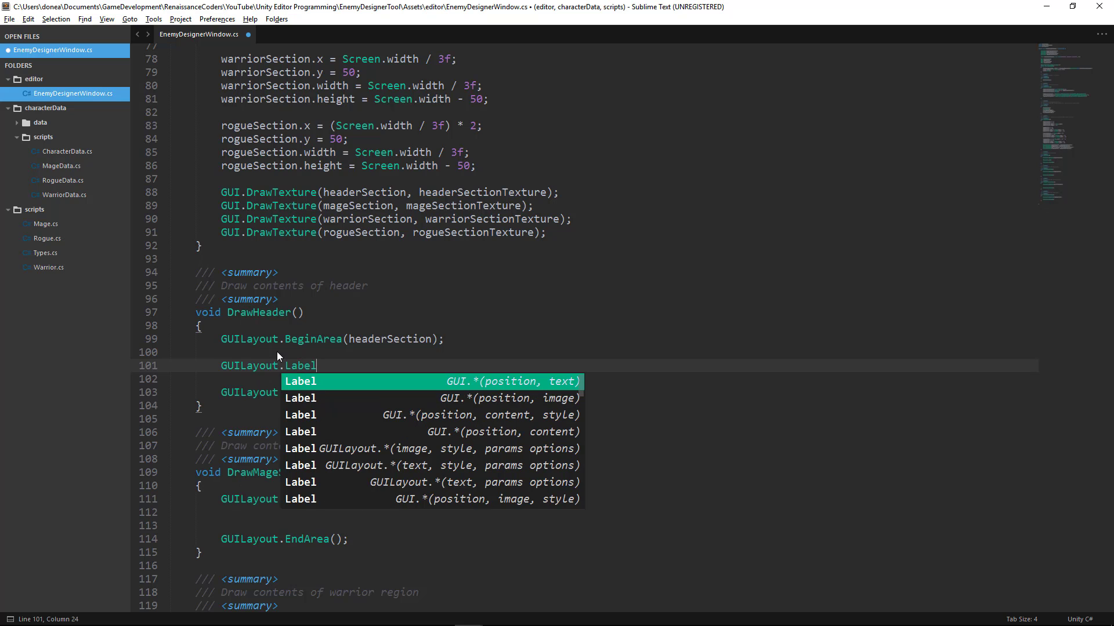
text(("Enemy")
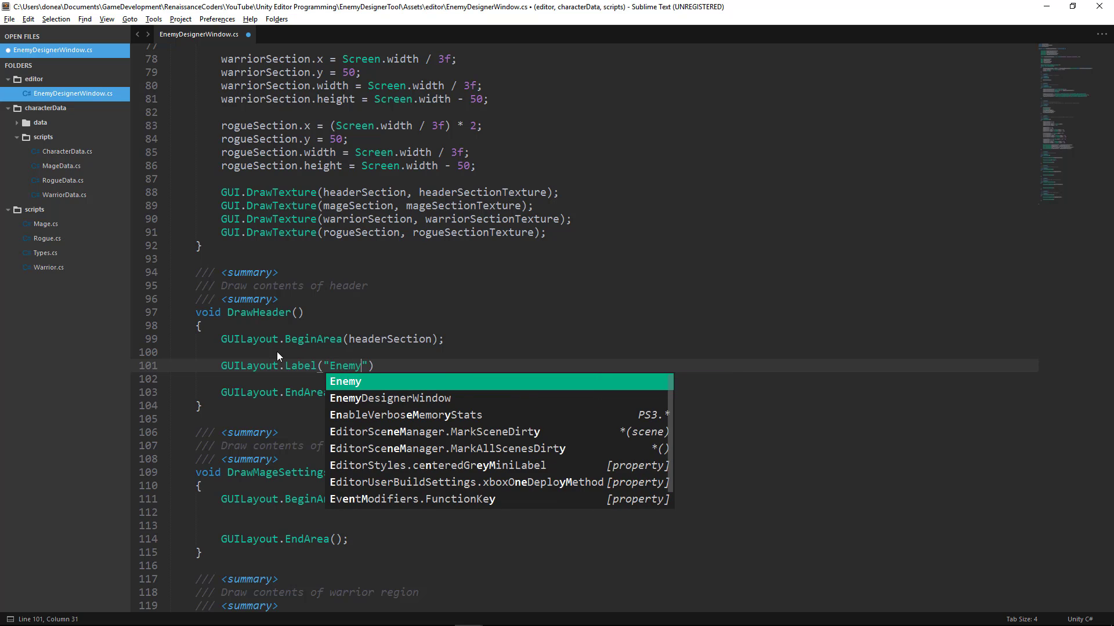
text(De)
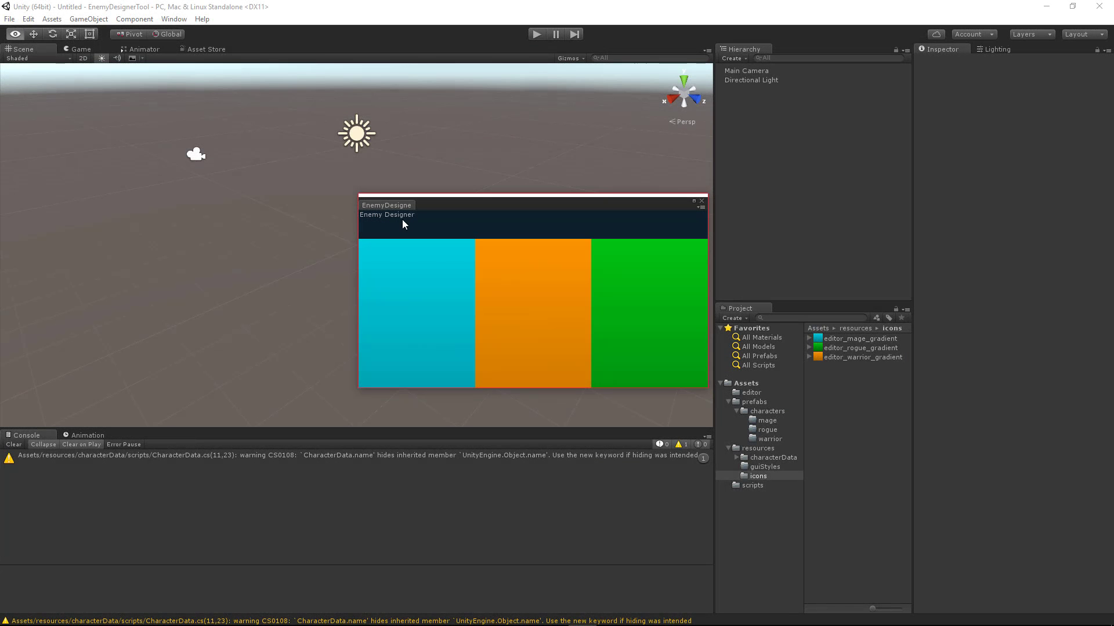
mouse_move(415, 246)
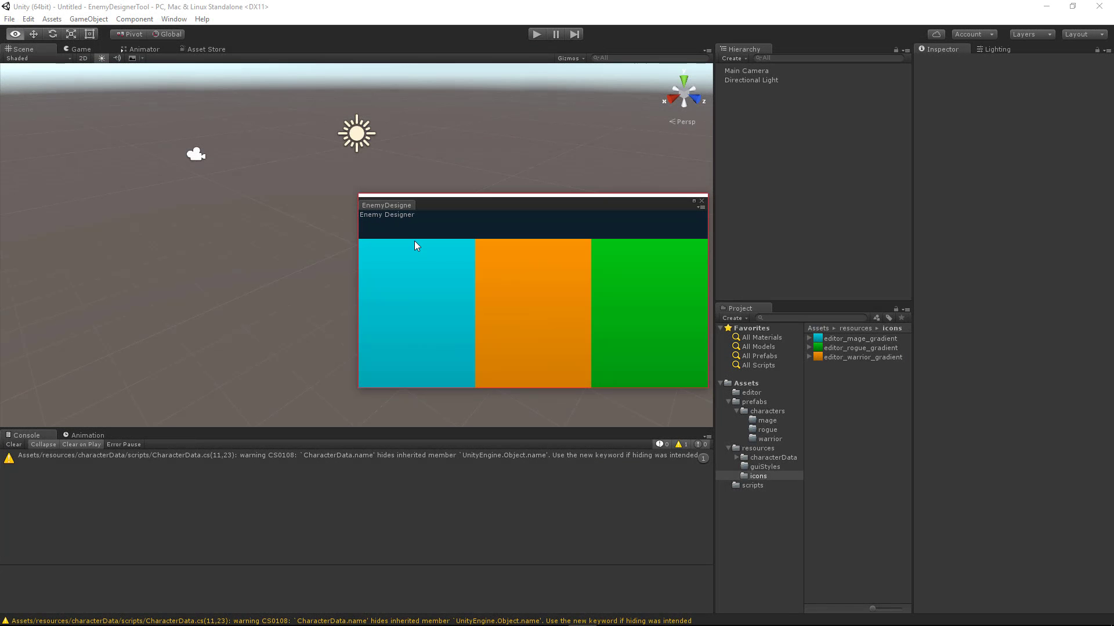
mouse_move(400, 226)
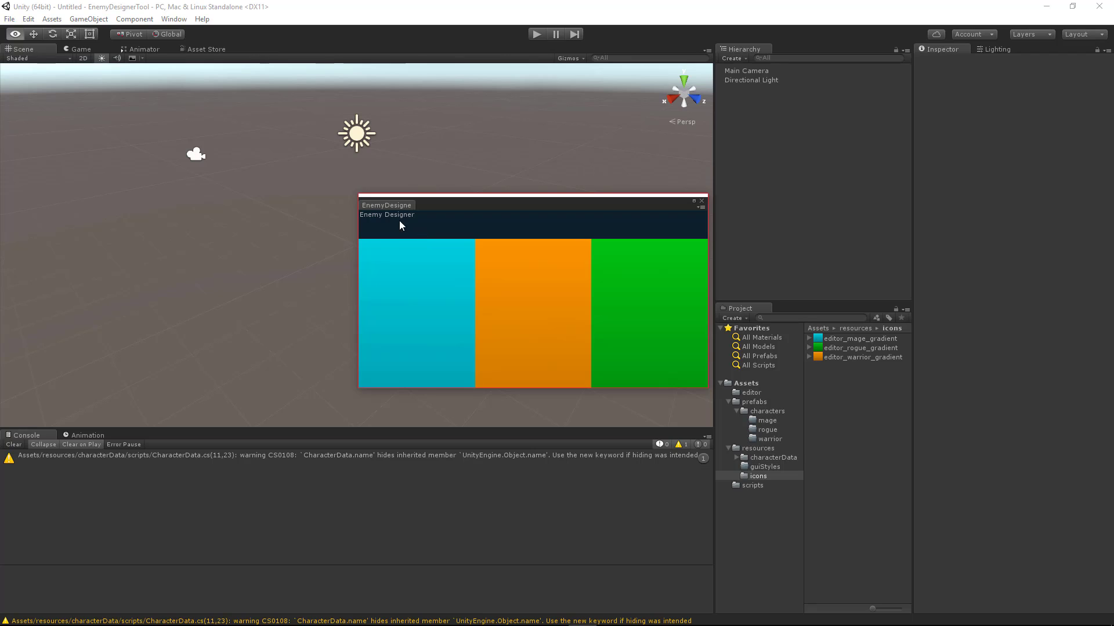
mouse_move(380, 219)
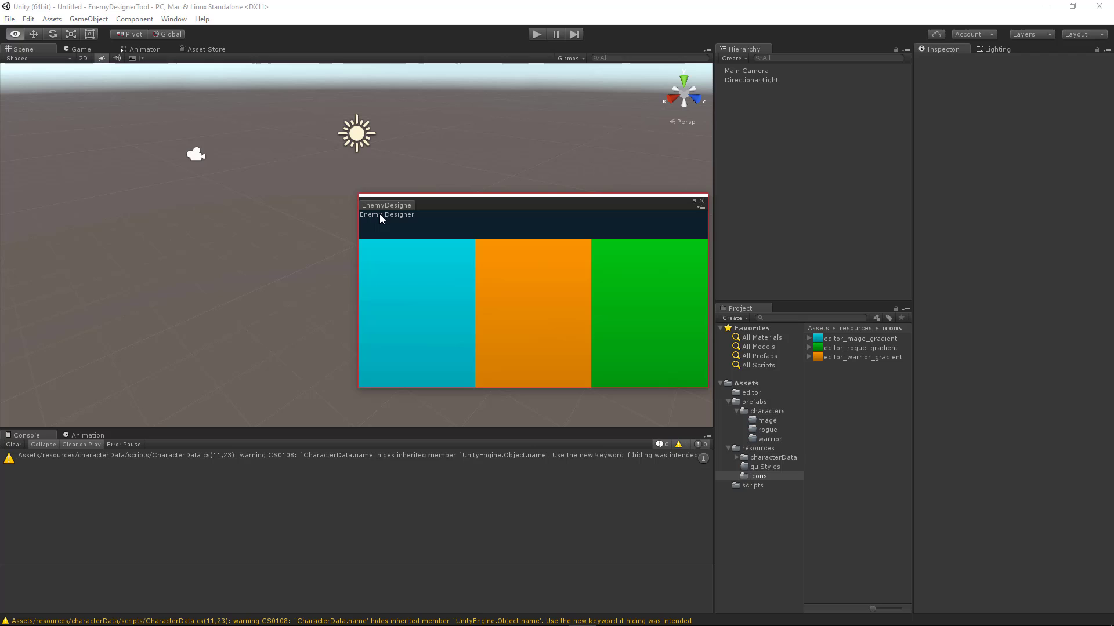
mouse_move(389, 219)
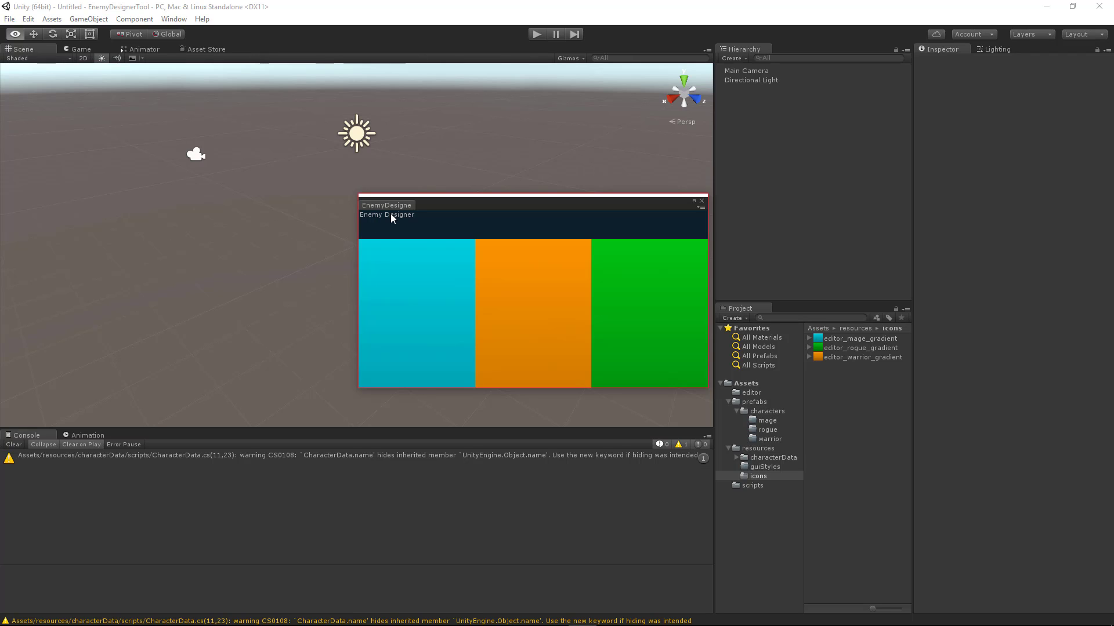
mouse_move(385, 222)
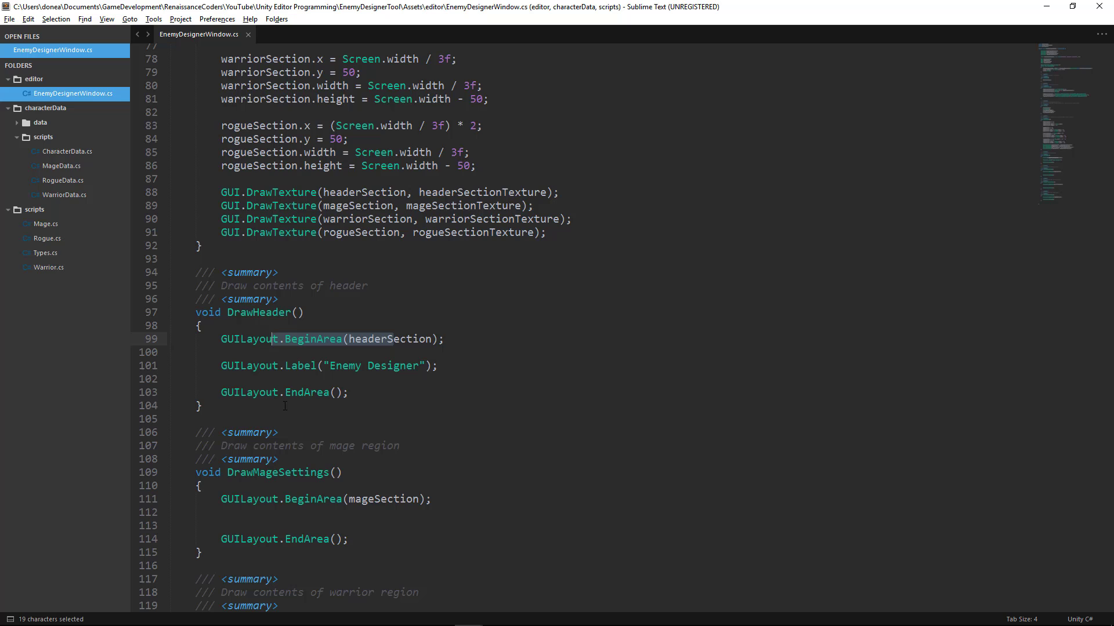
Add a copied GUILayout.Label line to DrawMageSettings and change its text to Mage
scroll(down, 3)
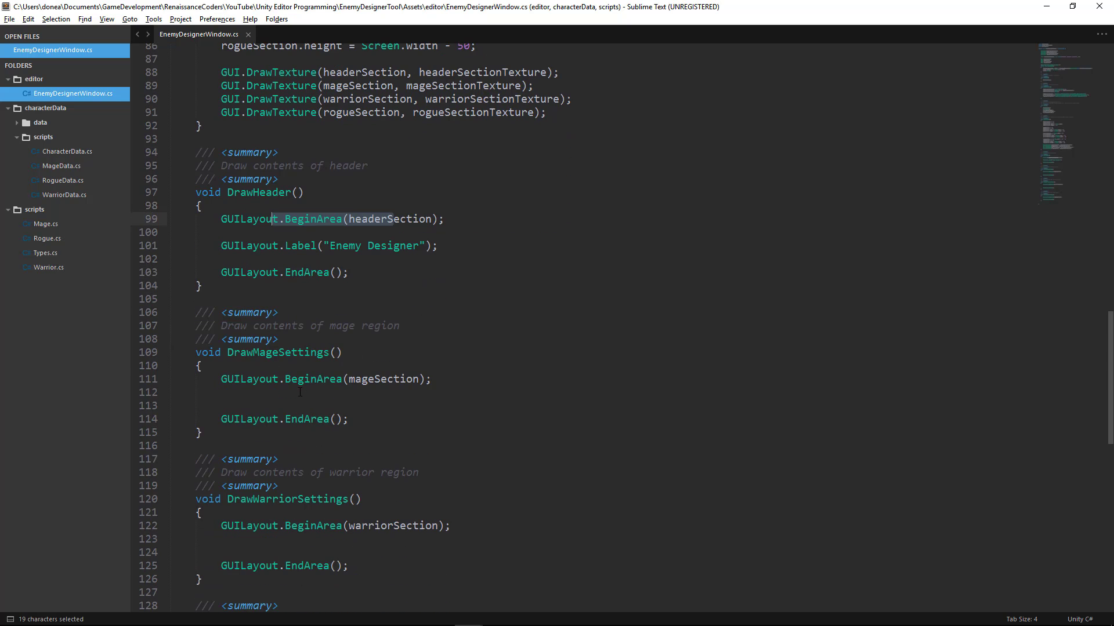
click(201, 366)
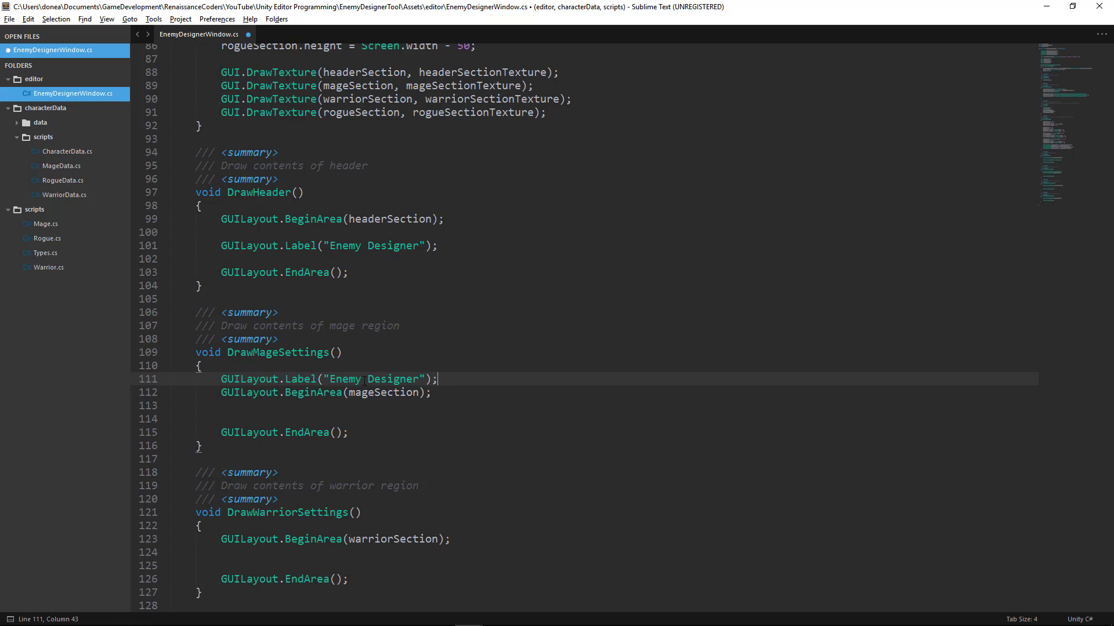
double_click(375, 379)
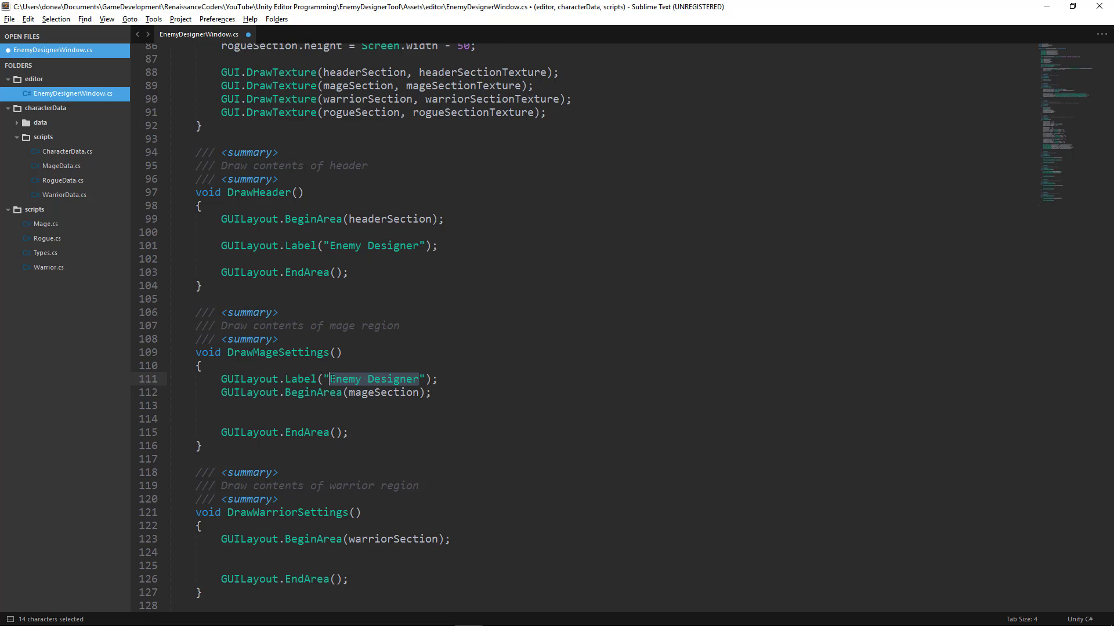
text(Mage)
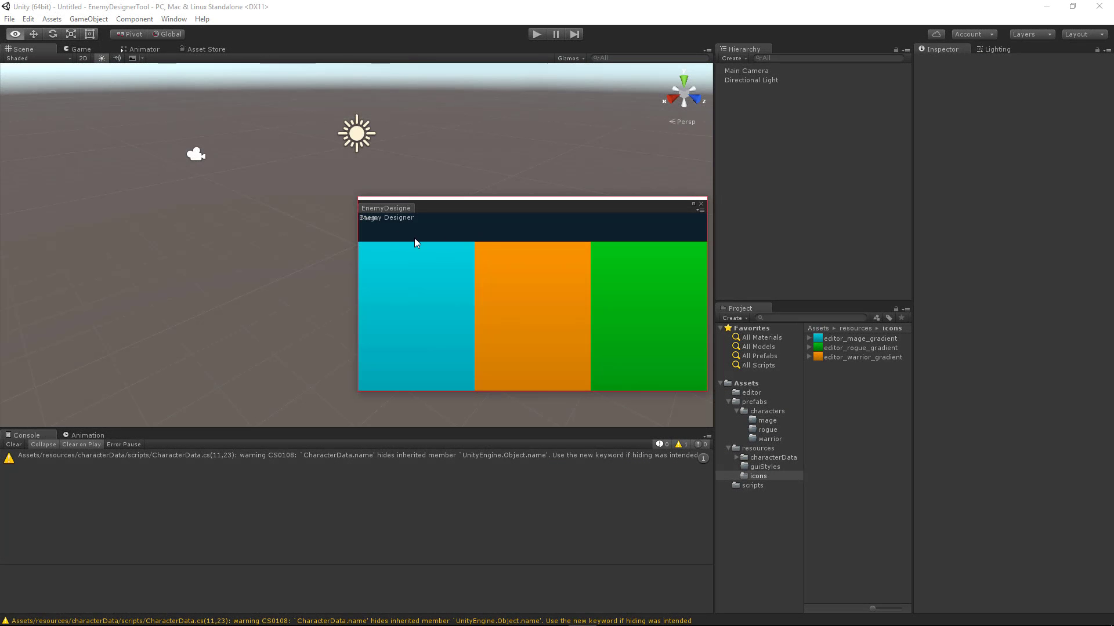
mouse_move(375, 220)
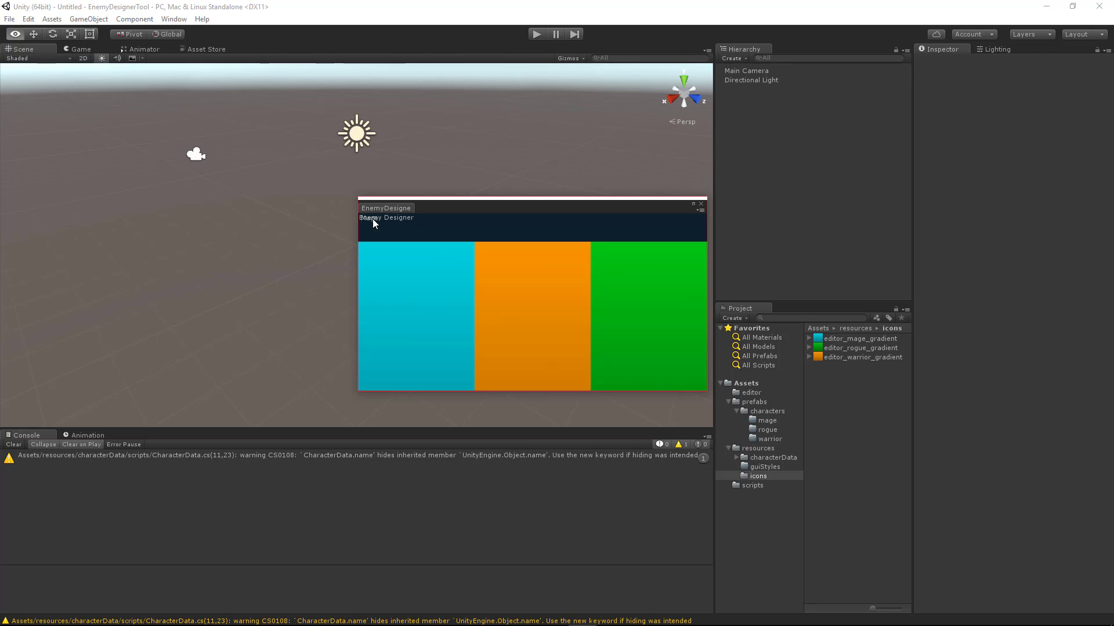
mouse_move(374, 227)
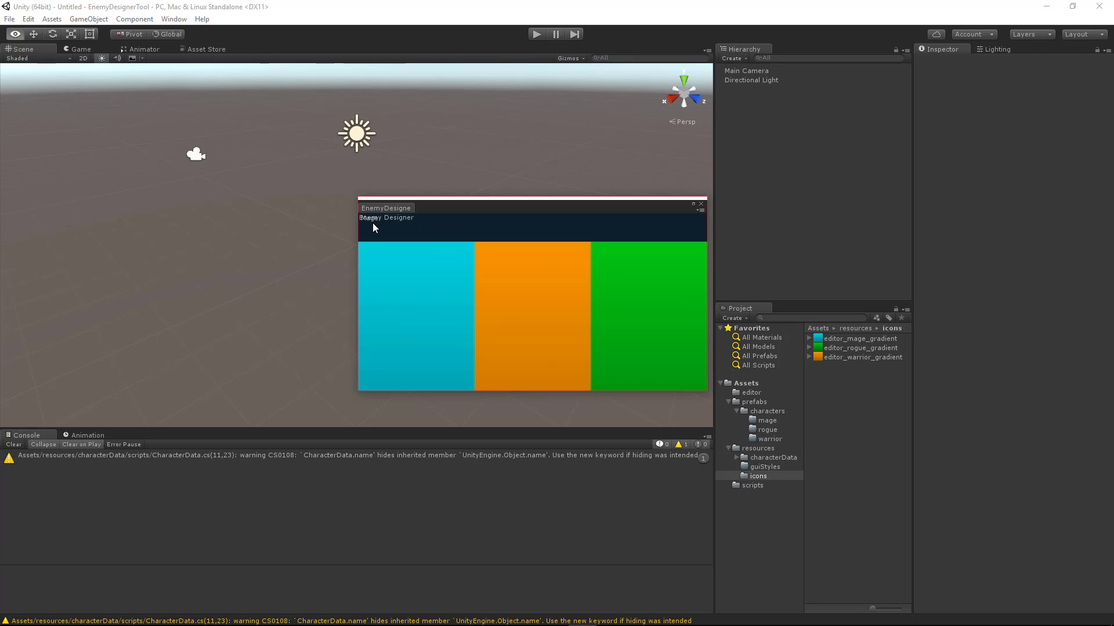
mouse_move(369, 222)
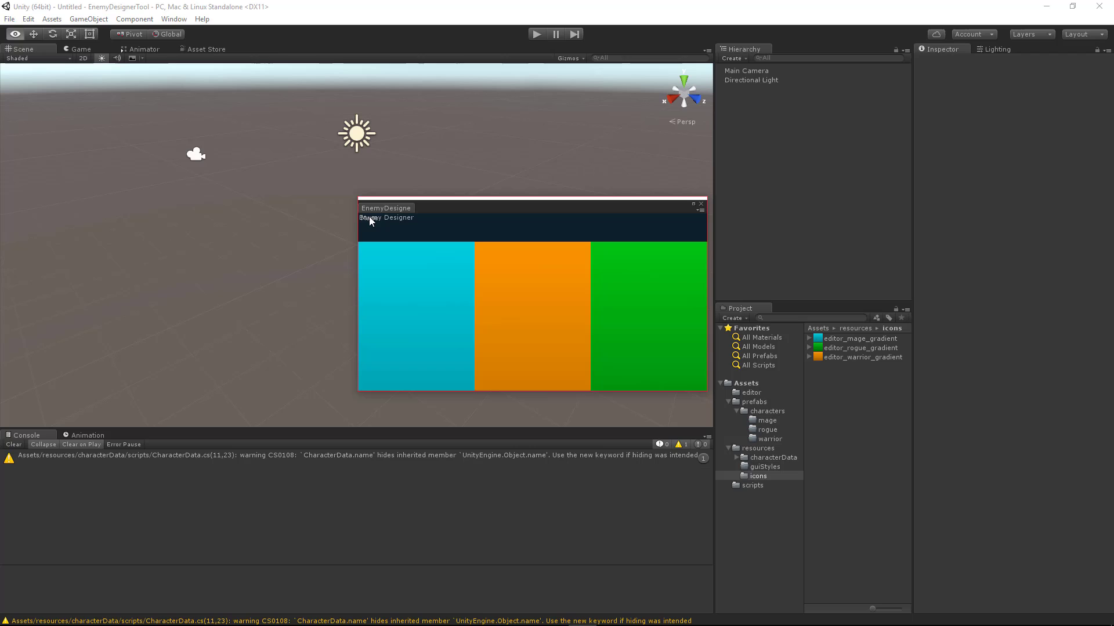
mouse_move(375, 224)
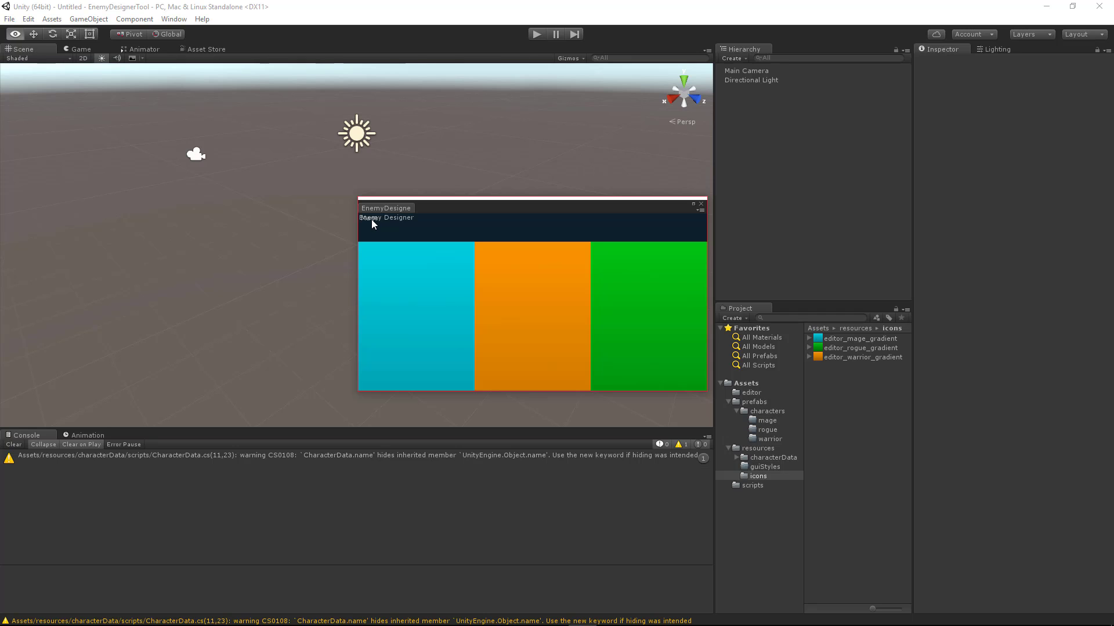
Leave Unity's Enemy Designer window, where the Mage label overlaps the title, for the code editor
key(alt+tab)
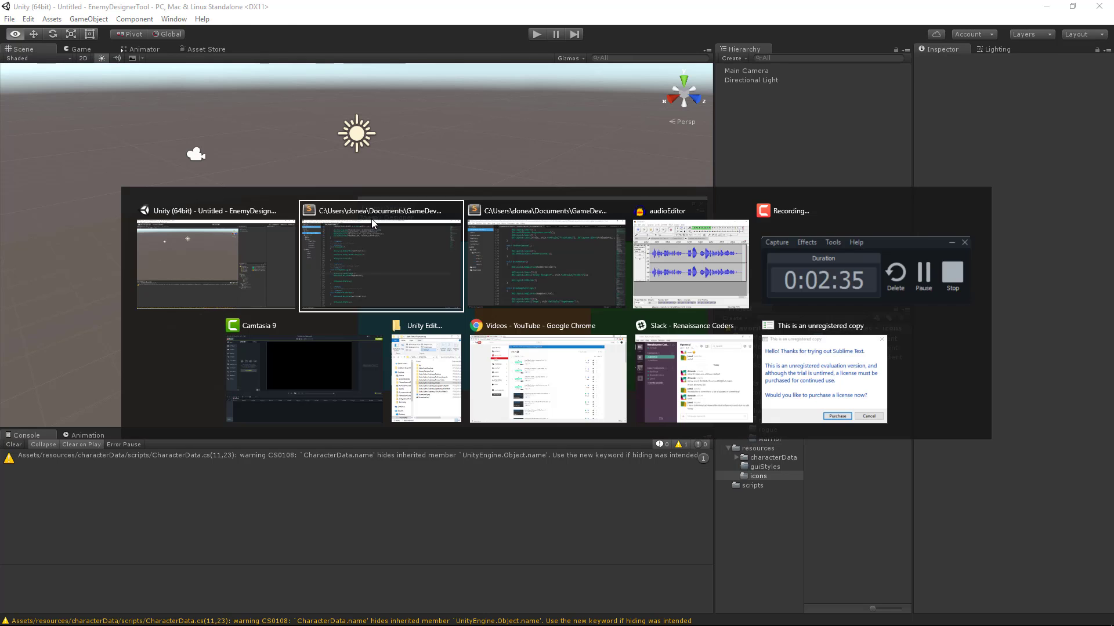
Cut the GUILayout.Label("Mage") line to move it after BeginArea(mageSection)
click(380, 256)
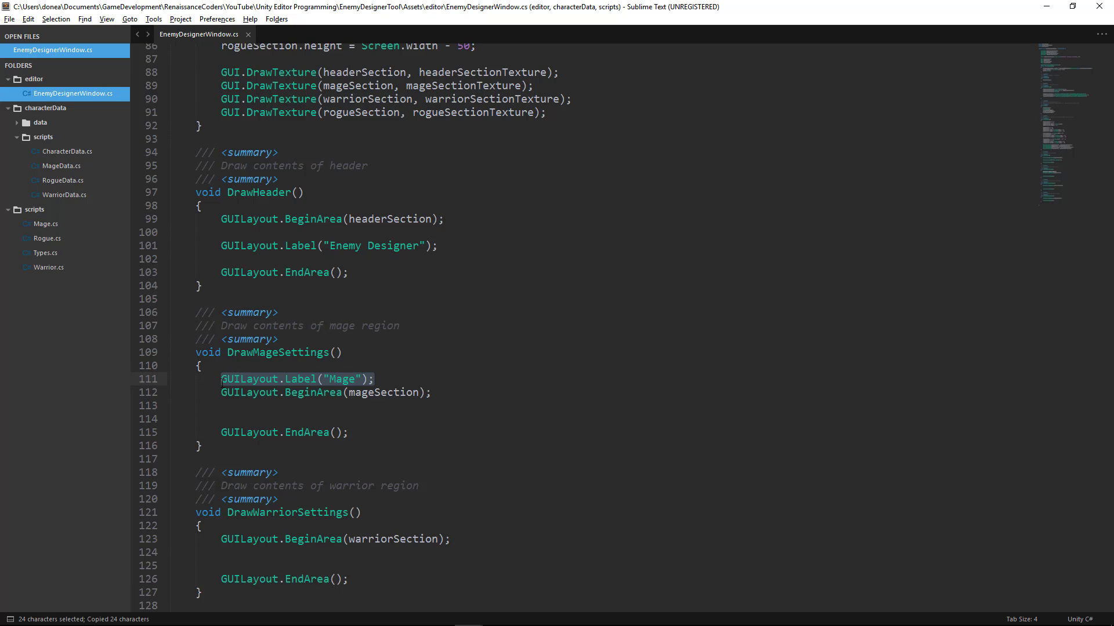
key(Delete)
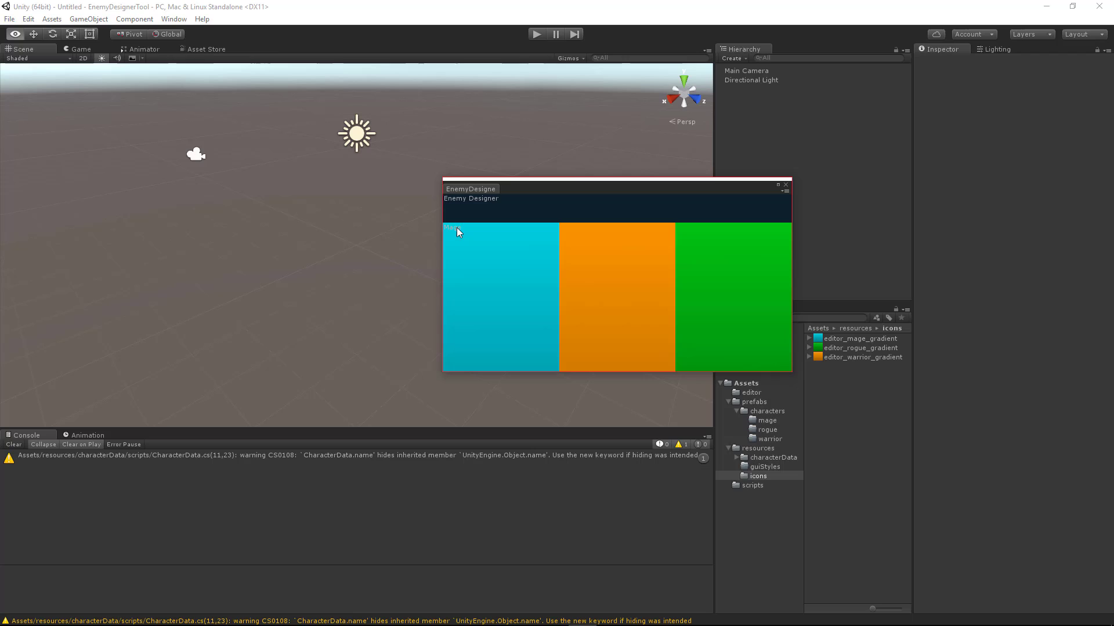
mouse_move(482, 229)
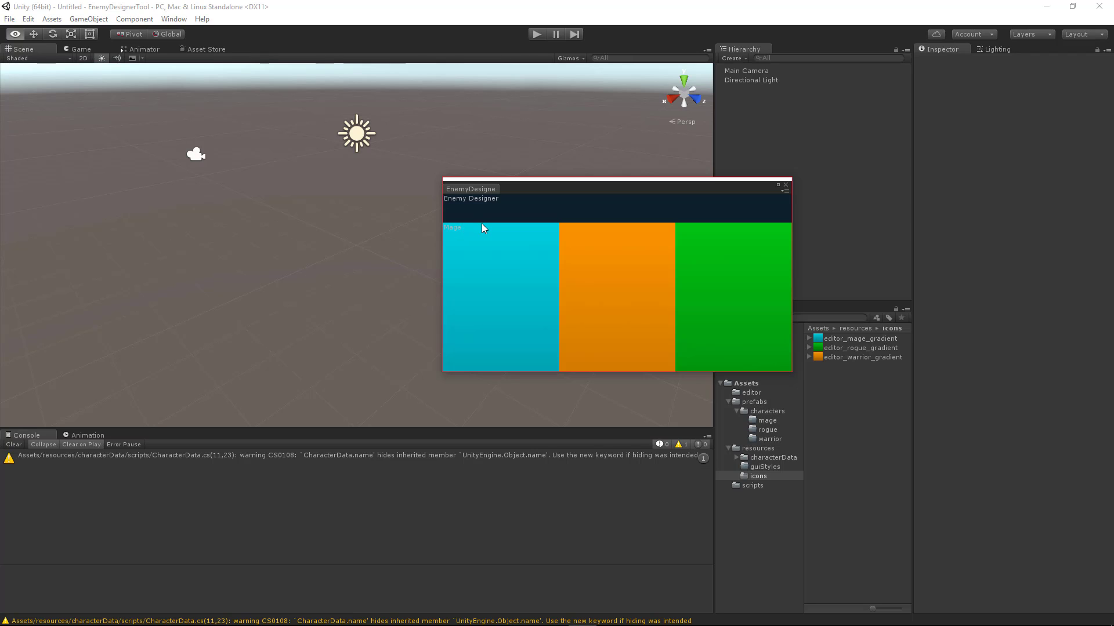
mouse_move(472, 233)
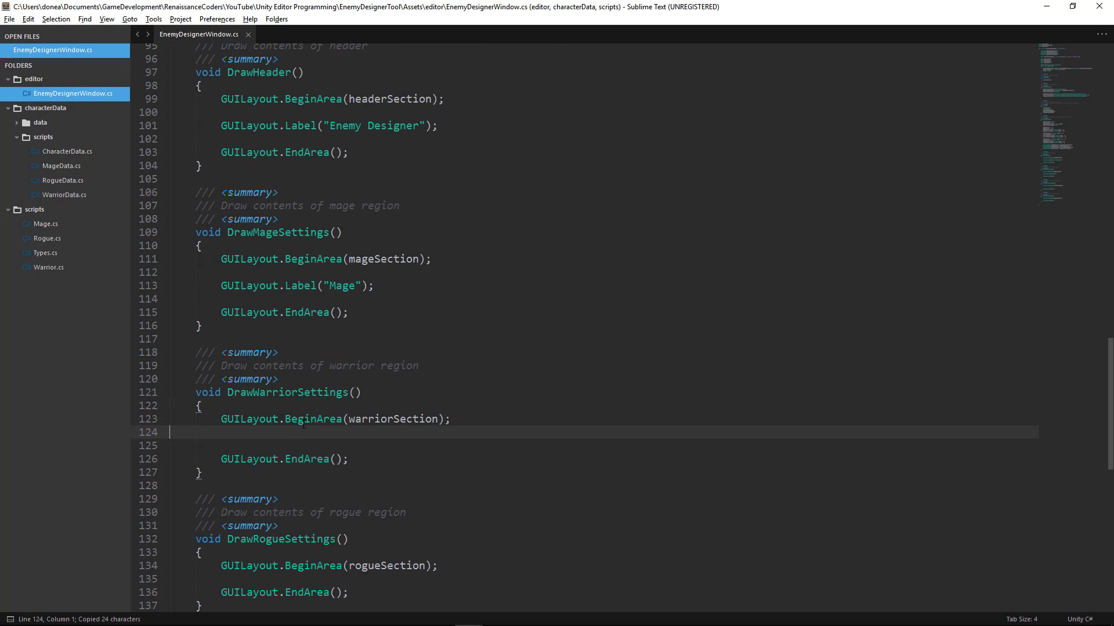
Paste the label line into the warrior and rogue methods and rename the warrior one Warrior
key(ctrl+v)
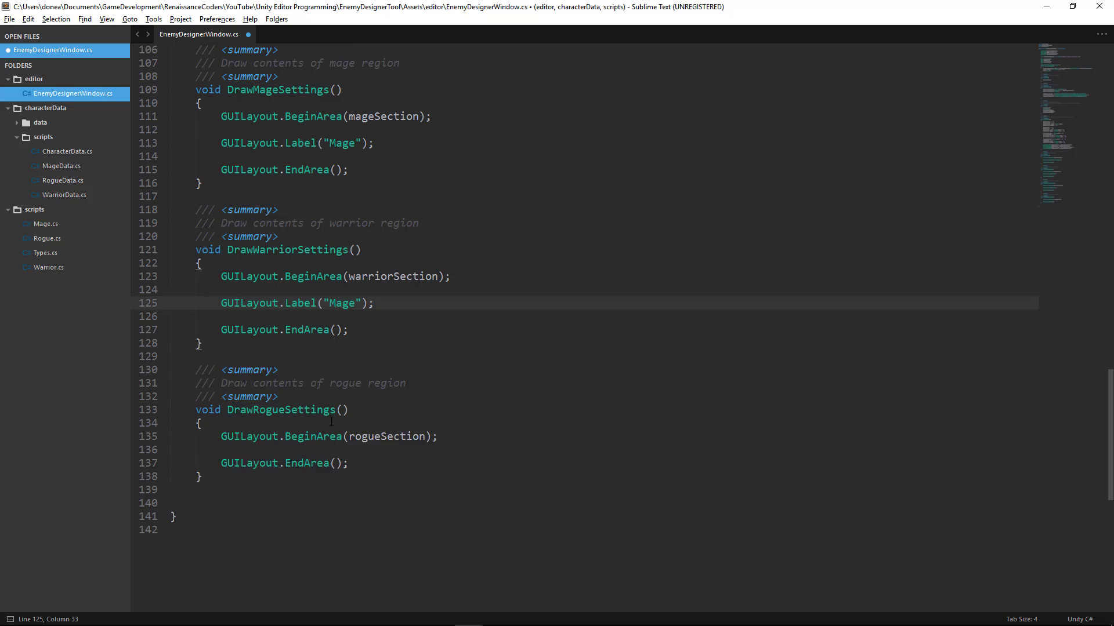
text(GUILayout.Label("Mage");)
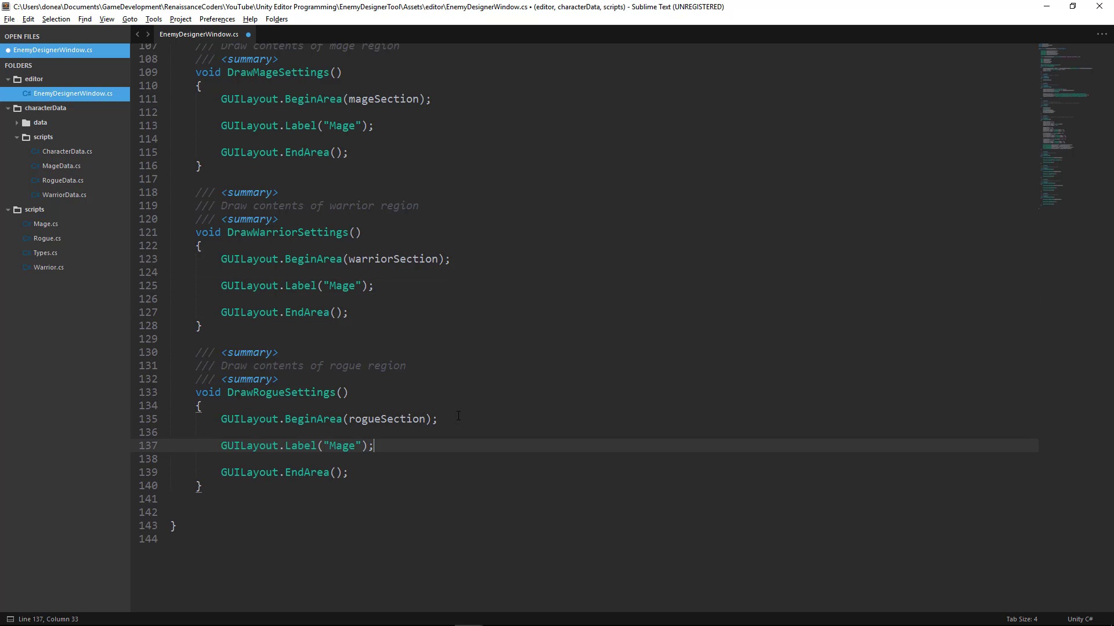
text(Warrior)
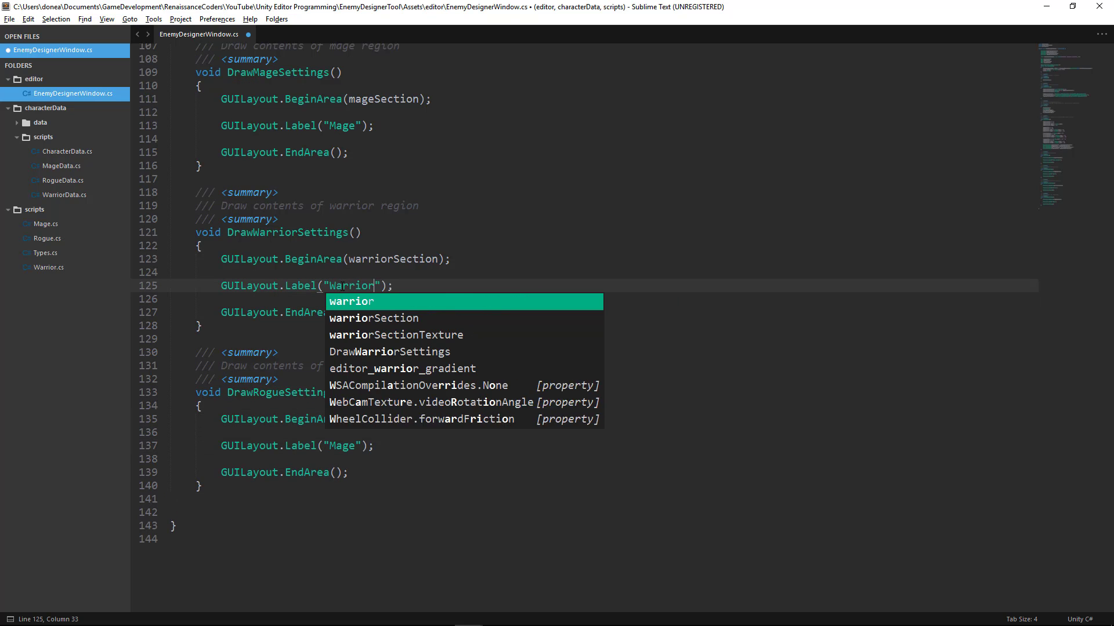